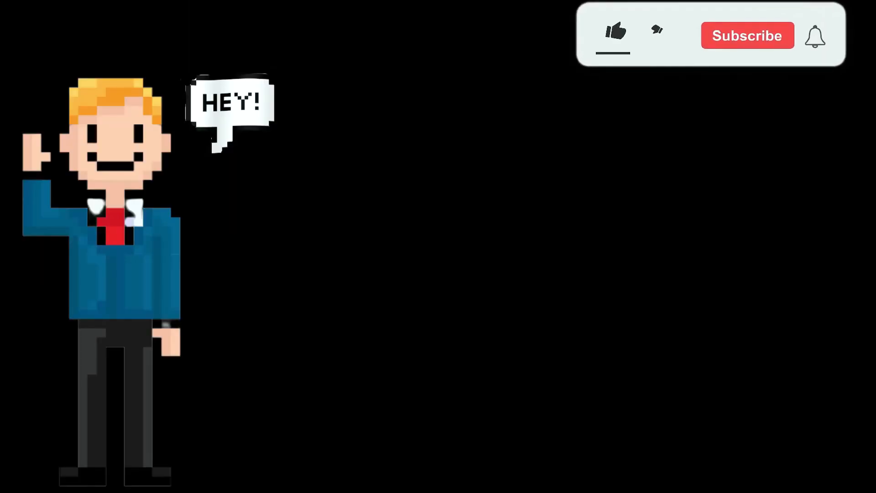
Expand the collapsed knight dictionary to reveal its name, attack range, speed, protection and max HP.
left_click(615, 32)
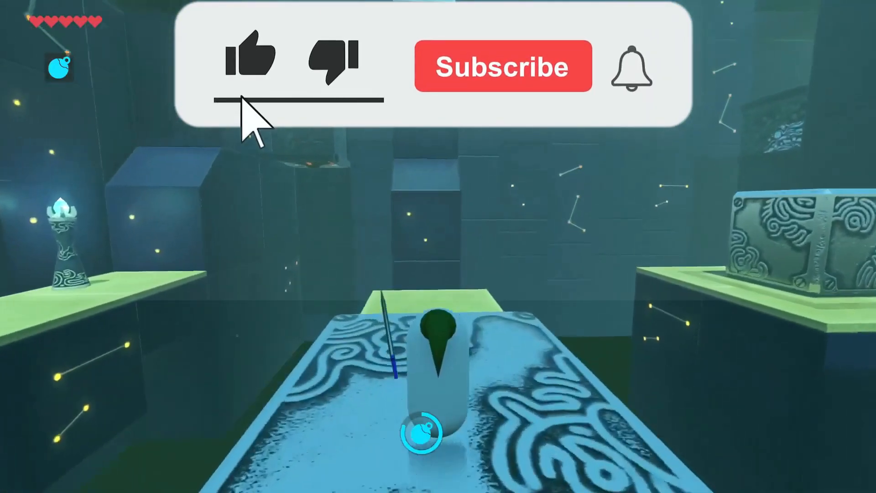
left_click(502, 66)
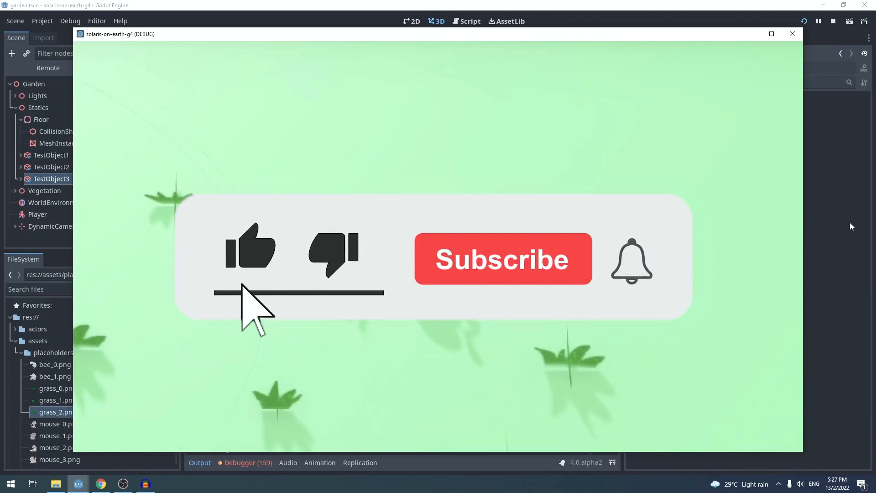
left_click(504, 260)
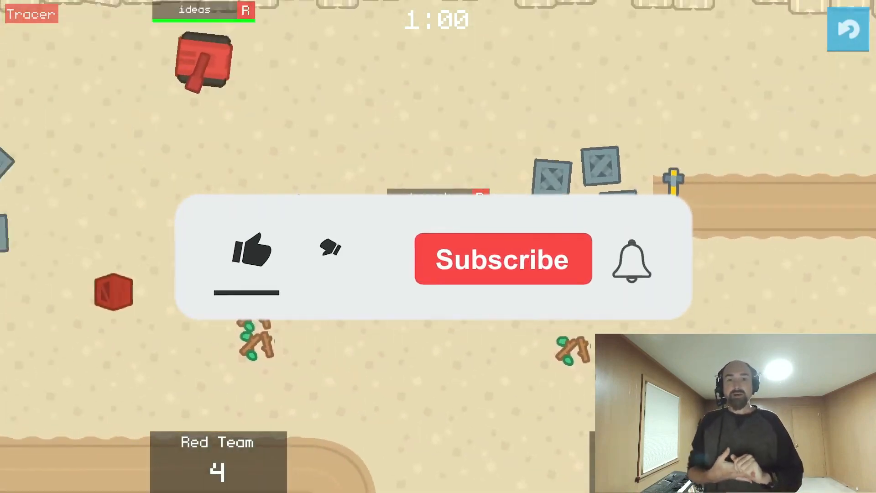
left_click(252, 257)
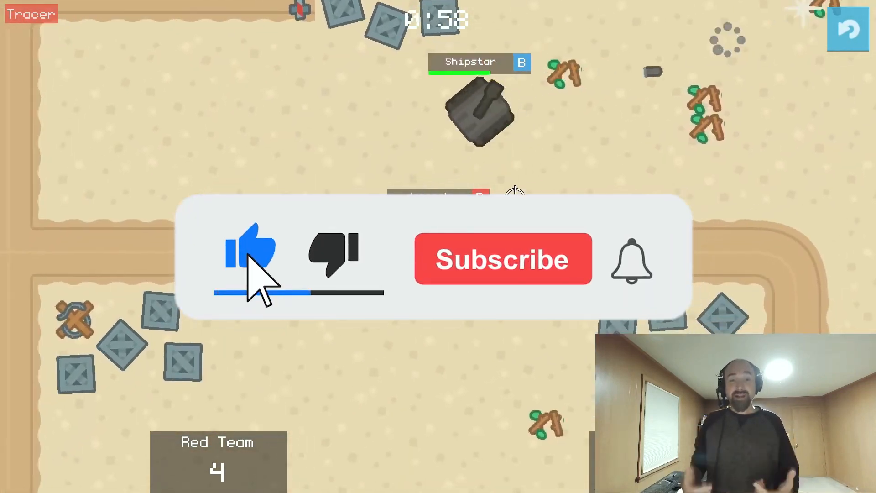
left_click(502, 260)
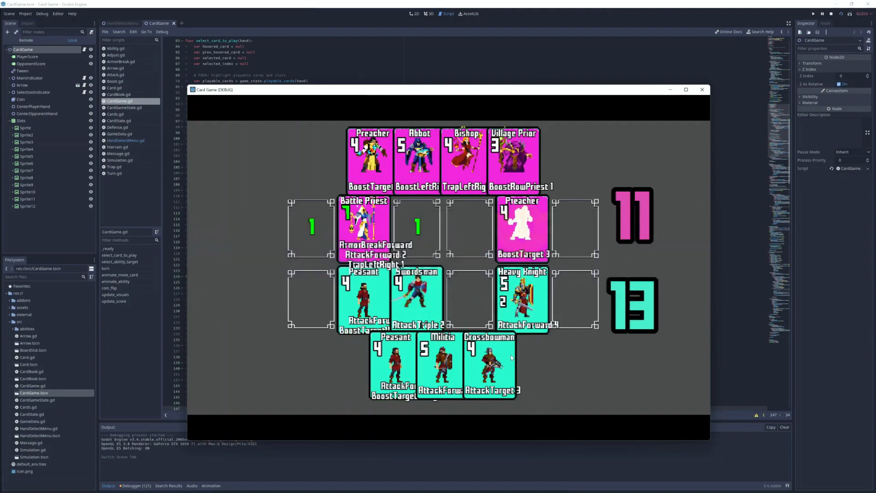
left_click(373, 157)
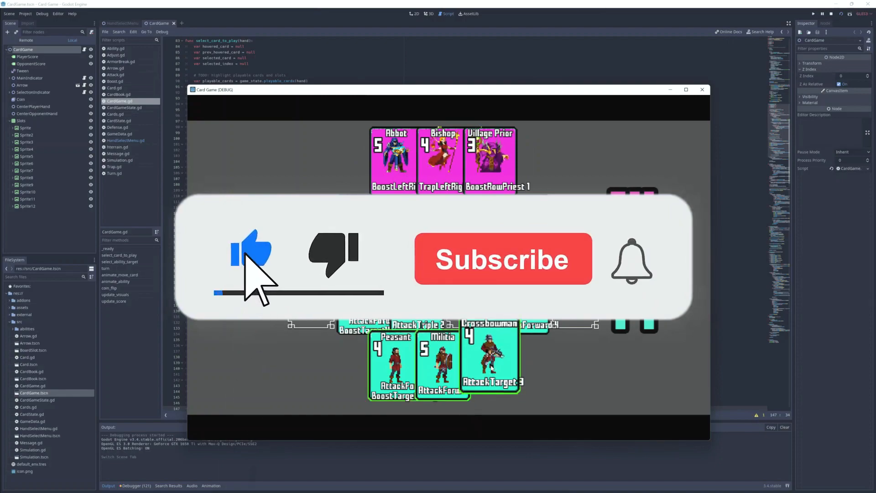
left_click(504, 260)
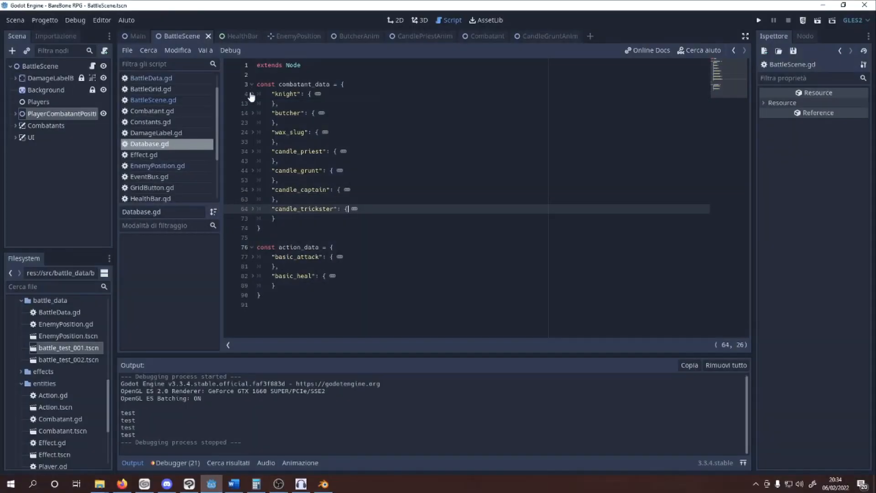
left_click(248, 94)
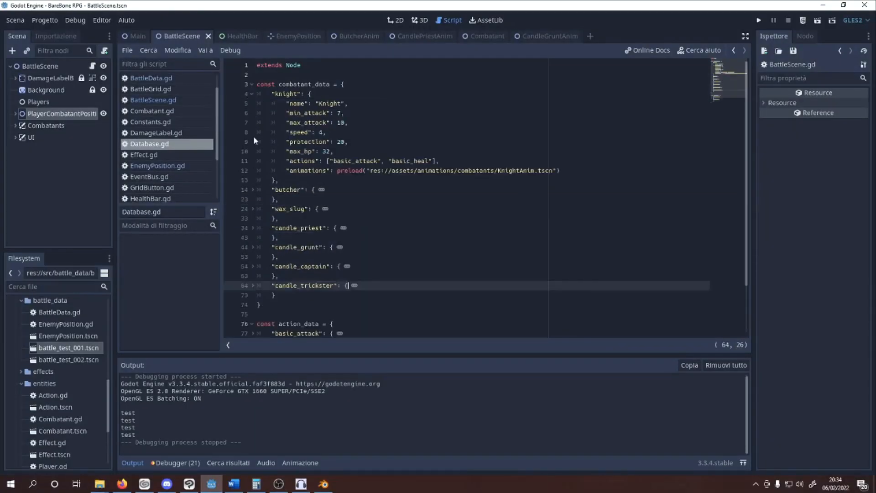